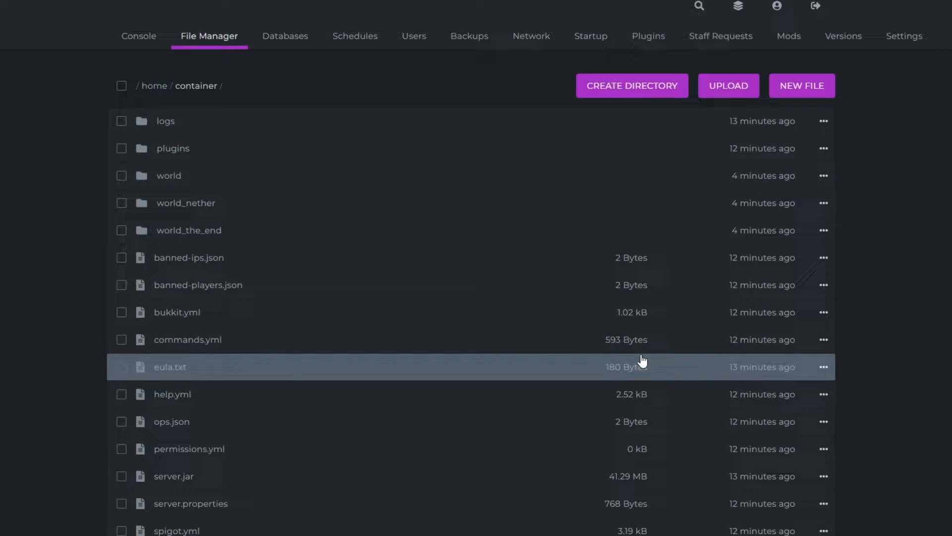
mouse_move(521, 275)
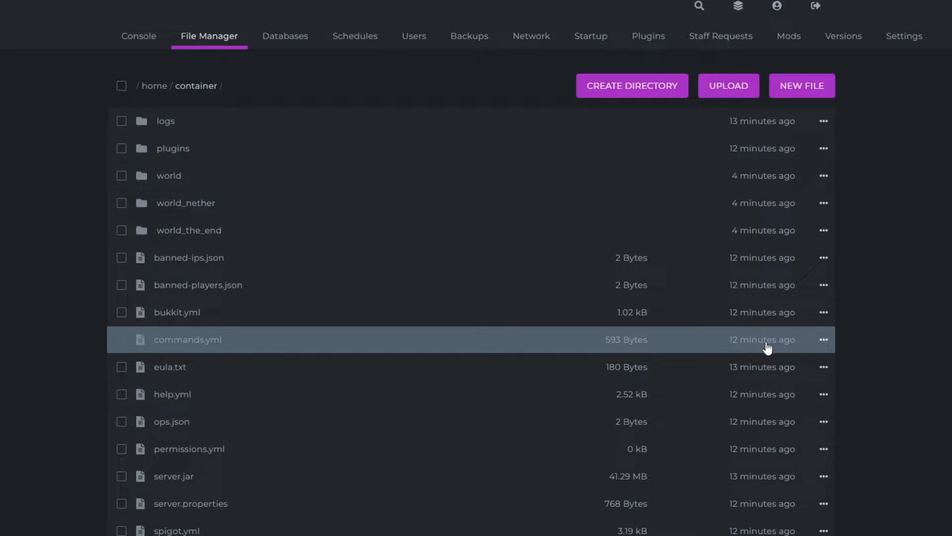
mouse_move(768, 347)
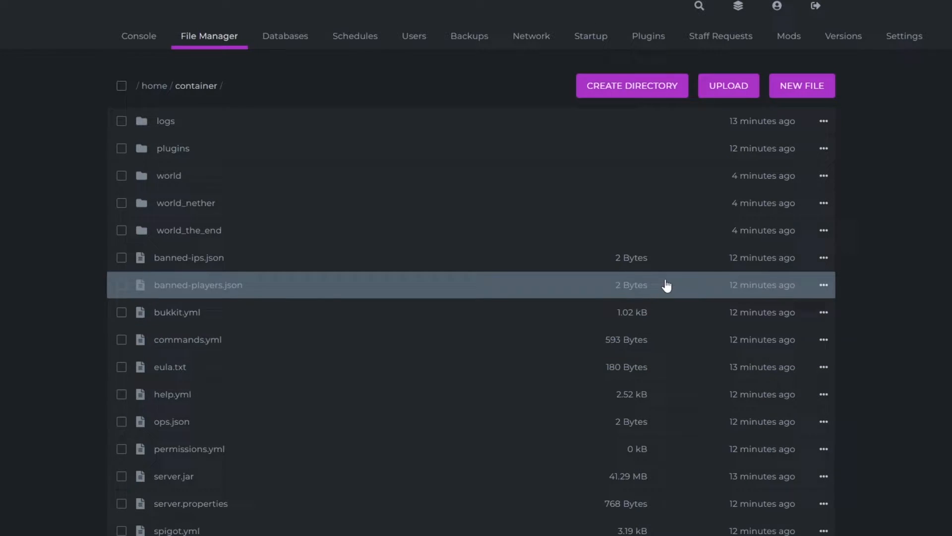
mouse_move(684, 213)
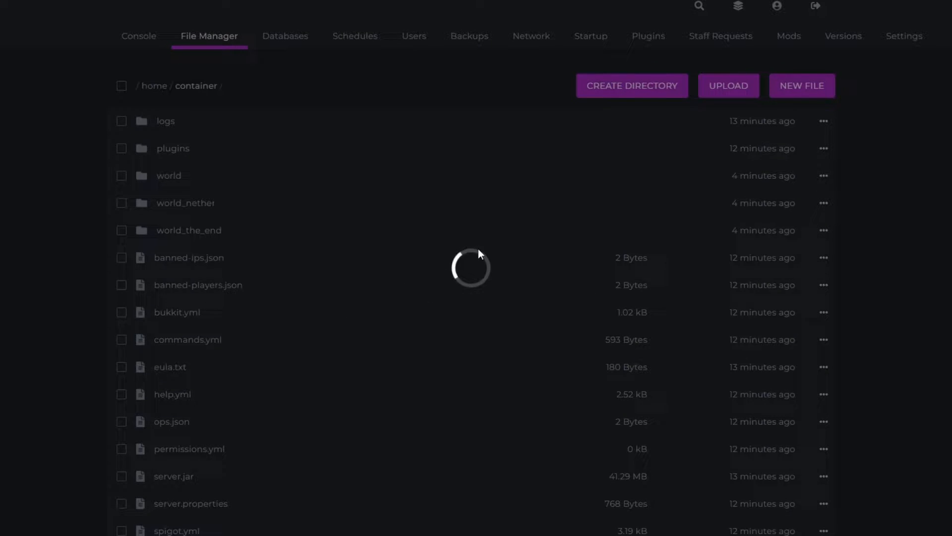
mouse_move(496, 262)
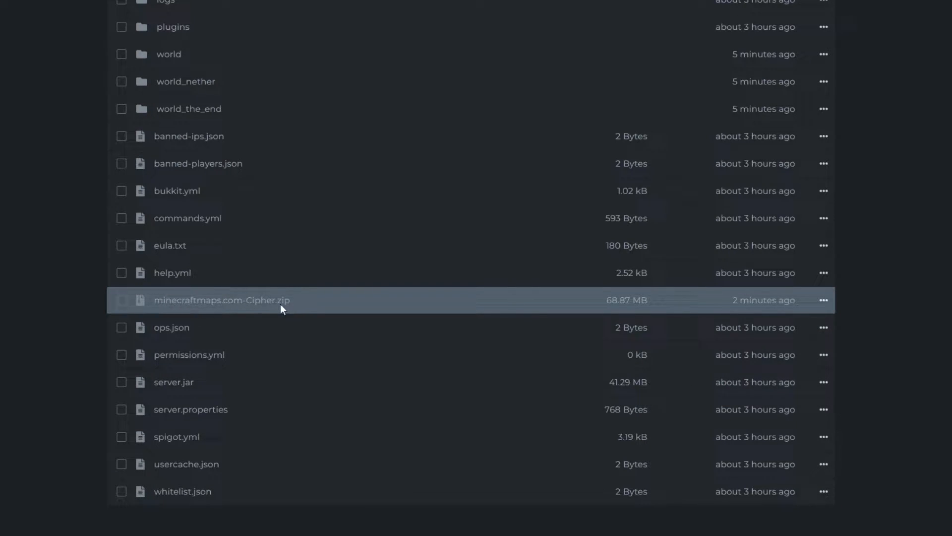
mouse_move(354, 305)
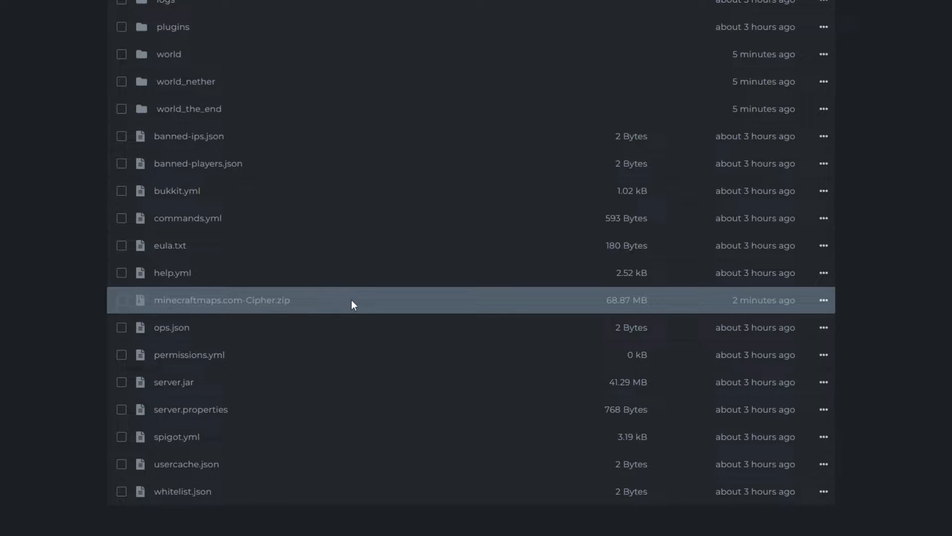
mouse_move(370, 307)
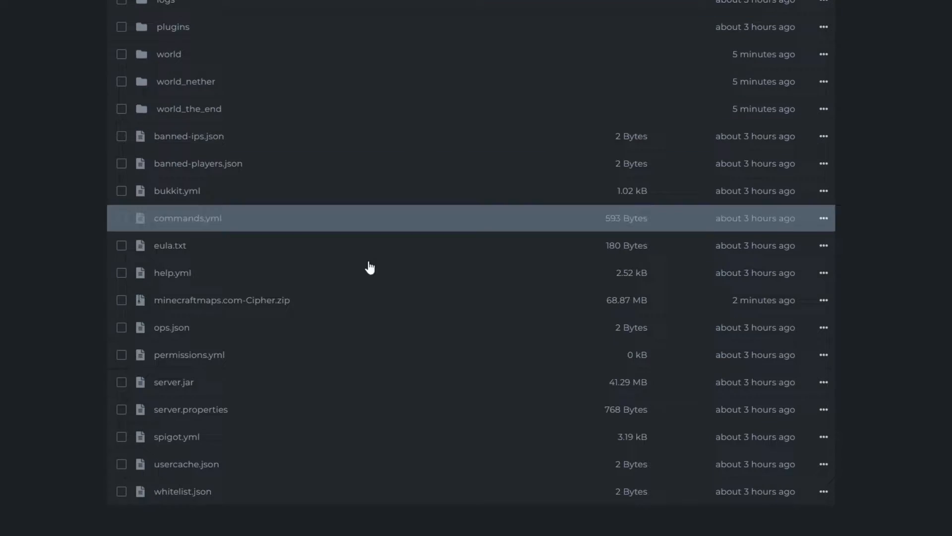
mouse_move(824, 305)
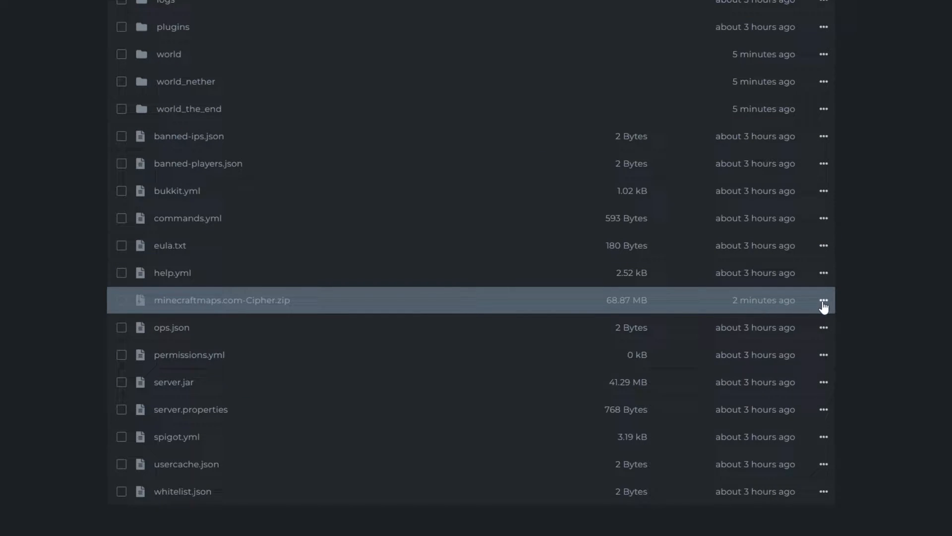
Step: Open the file actions menu for minecraftmaps.com-Cipher.zip
left_click(823, 300)
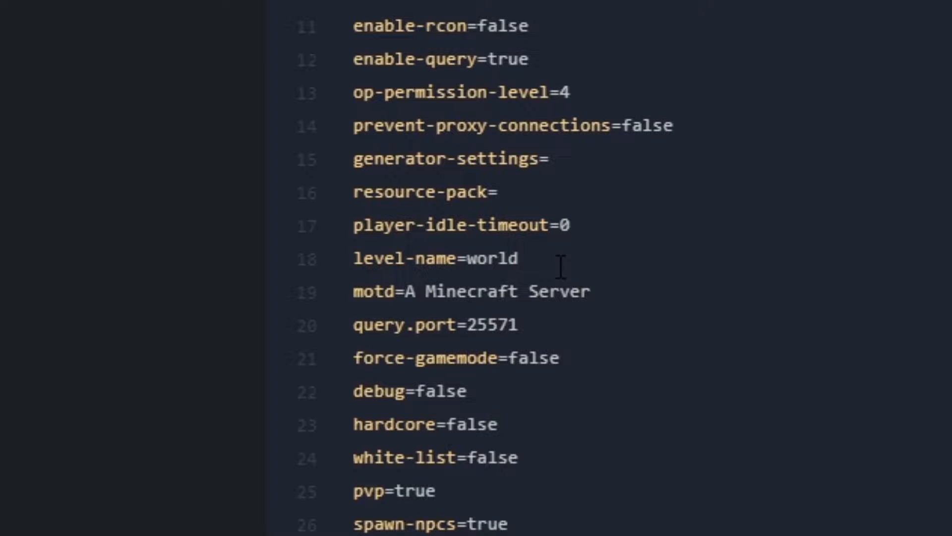
Step: Type 'Cy' as the new level-name value in server.properties
type("Cy")
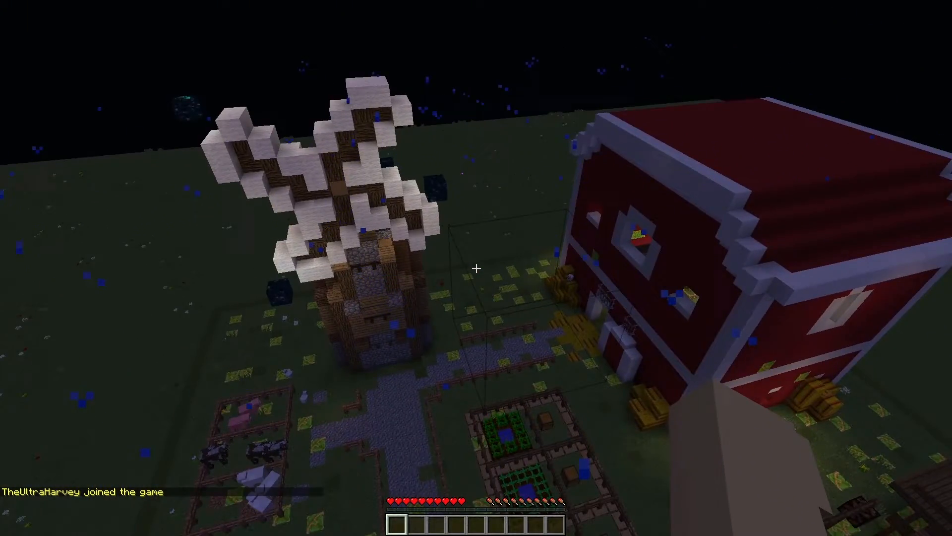
mouse_move(476, 268)
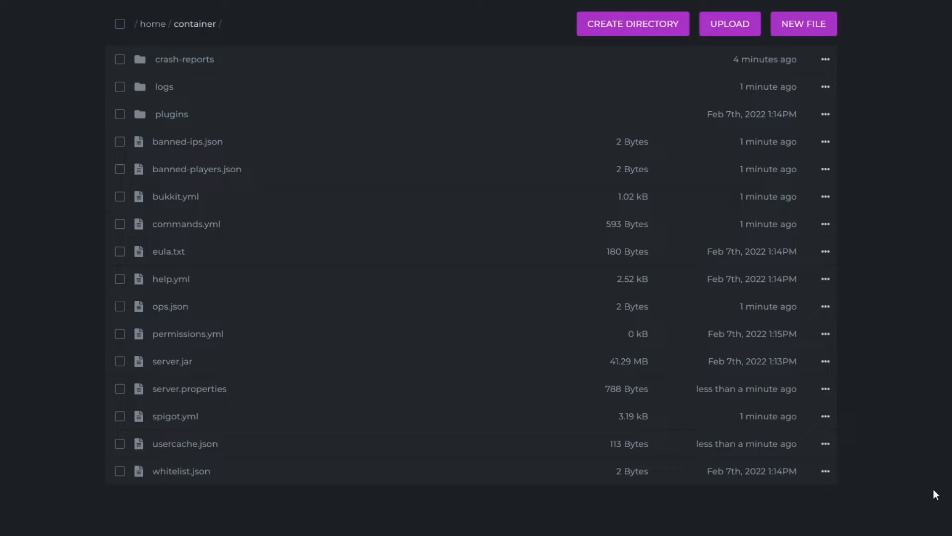
mouse_move(881, 311)
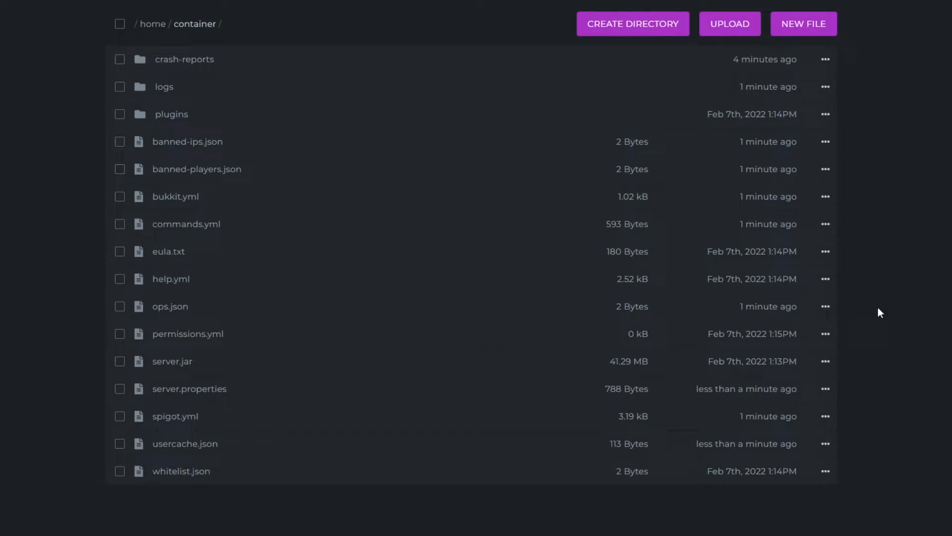
mouse_move(941, 440)
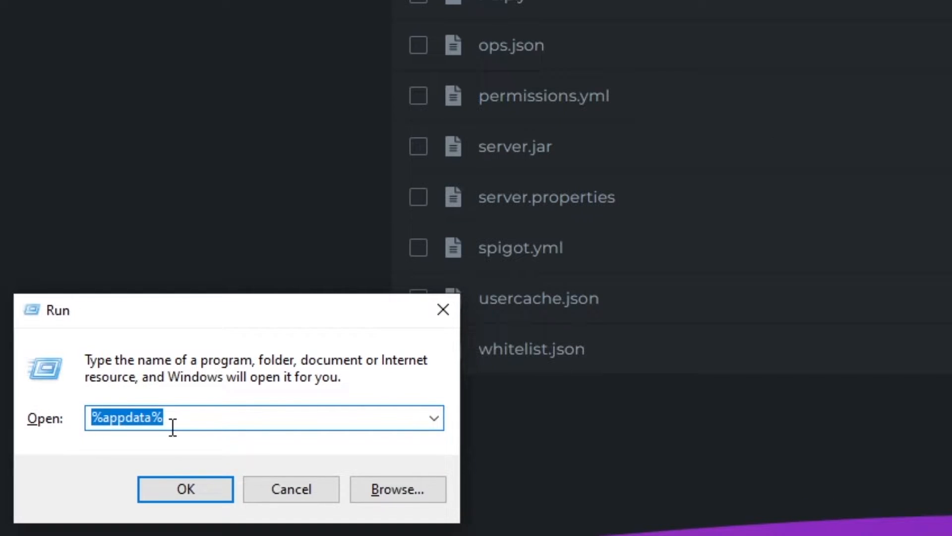
mouse_move(224, 424)
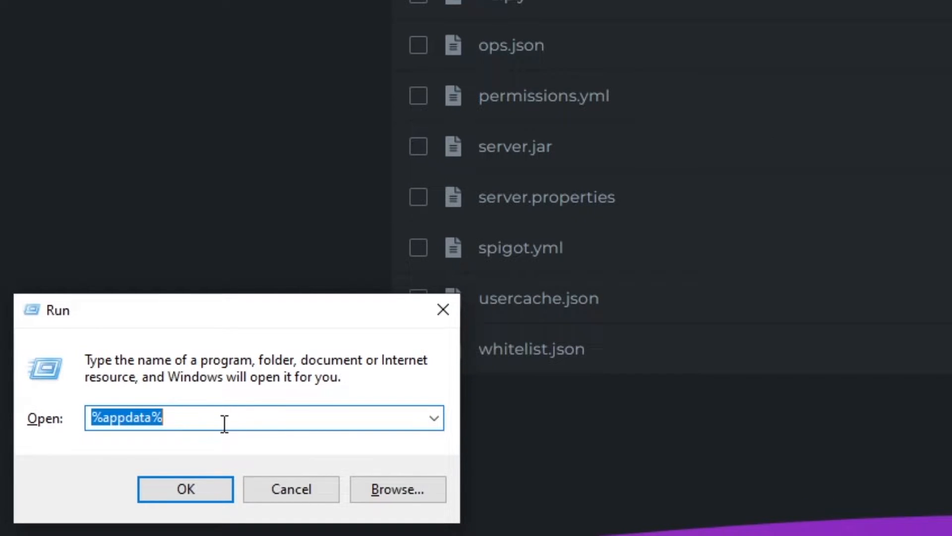
Step: Submit %appdata% in the Run dialog to open the roaming folder
left_click(185, 489)
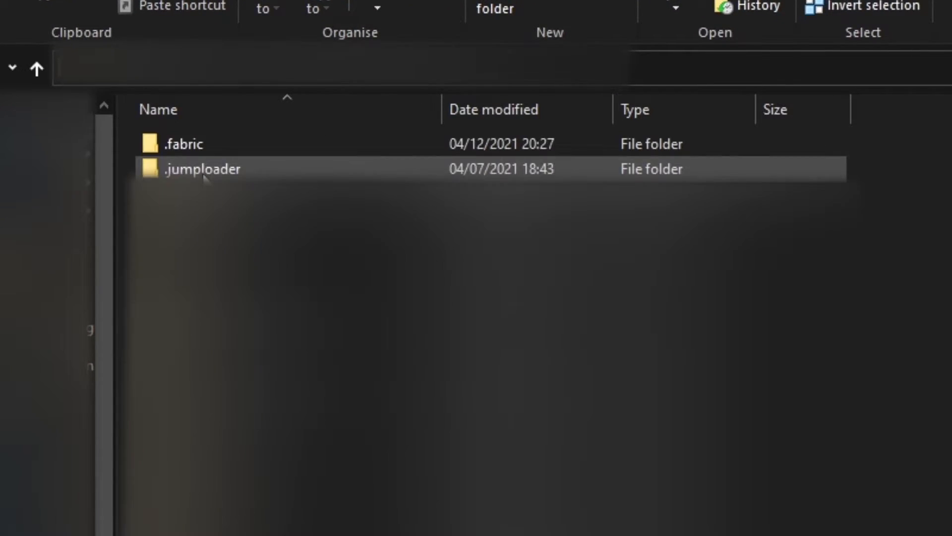
Step: Scroll through the saves folder to find World-, World1 and World2
scroll("down", 3)
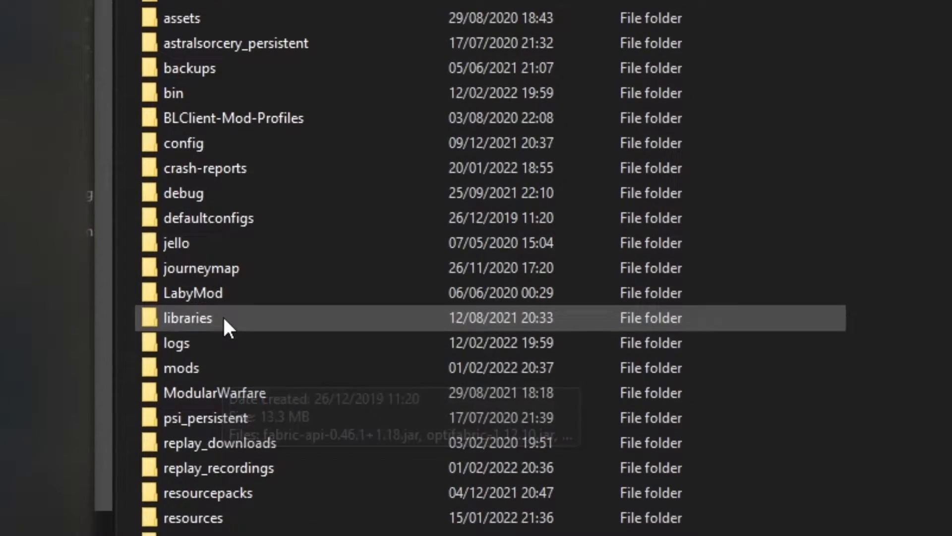
scroll("down", 3)
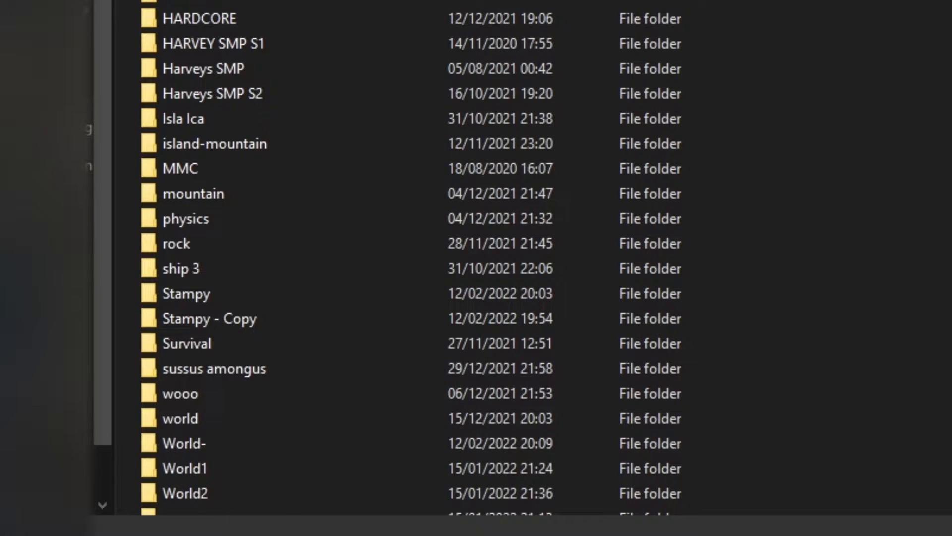
scroll("down", 3)
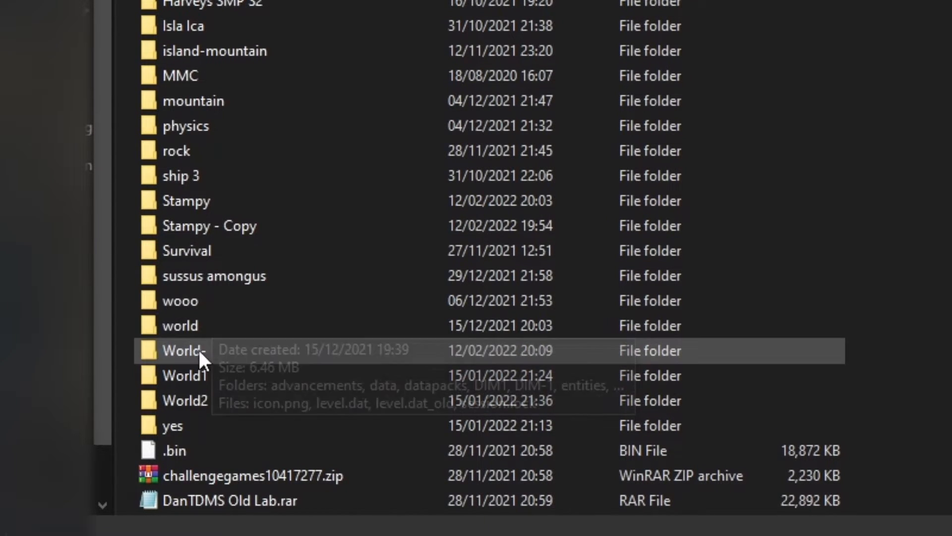
mouse_move(212, 368)
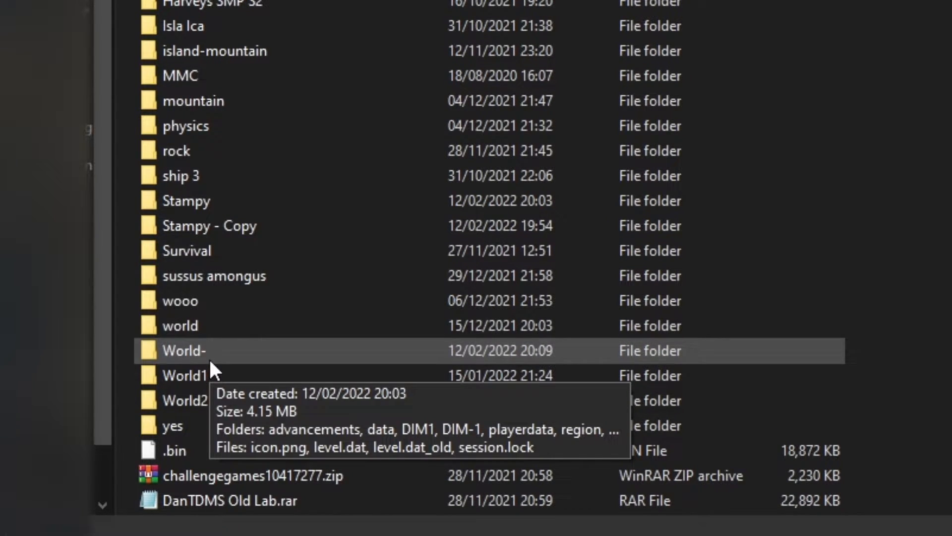
mouse_move(225, 368)
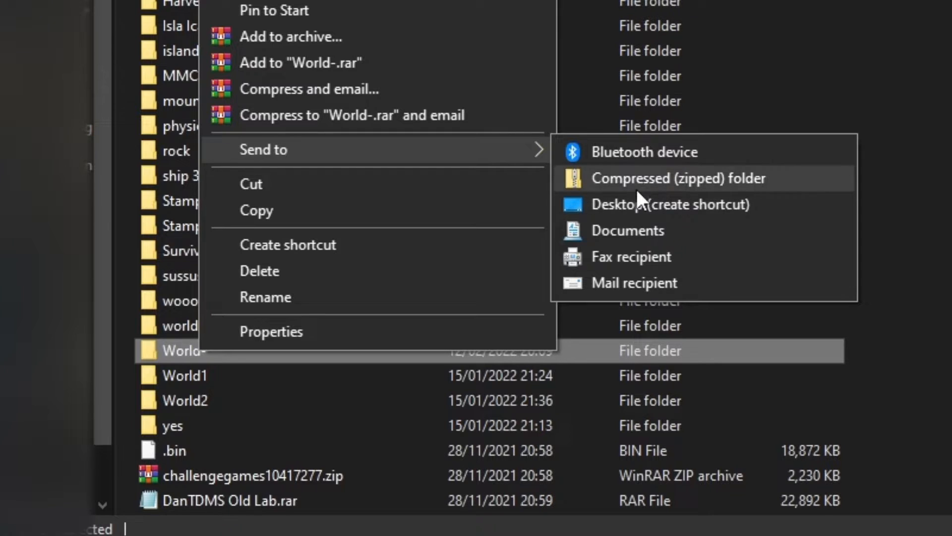
mouse_move(331, 135)
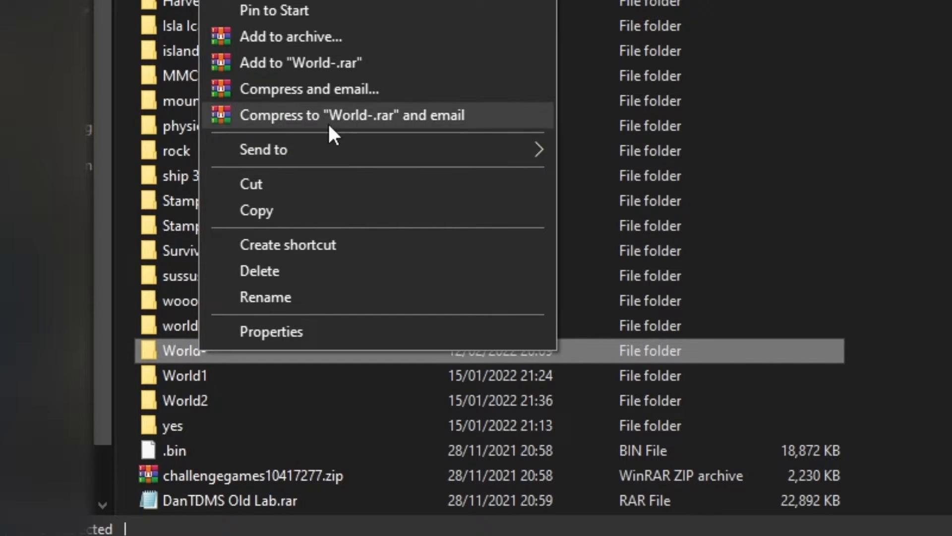
mouse_move(360, 74)
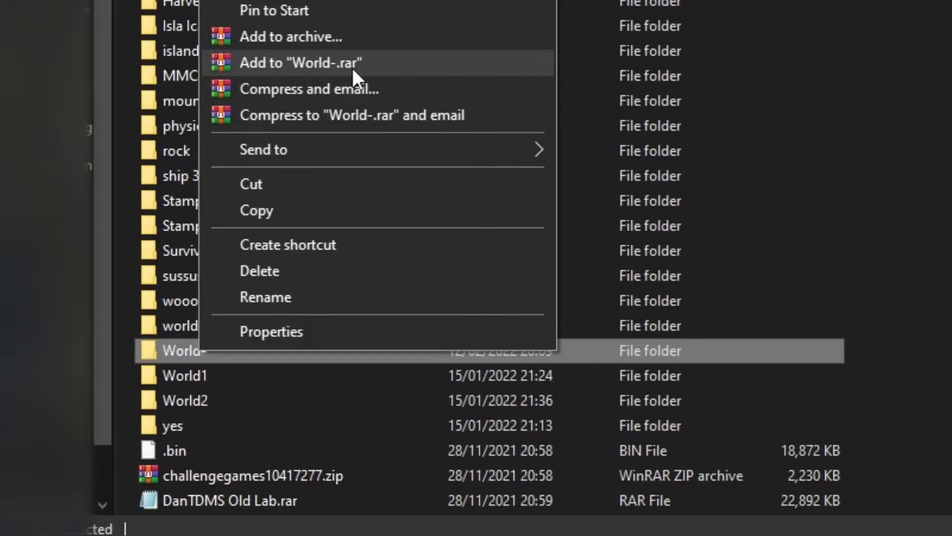
mouse_move(394, 159)
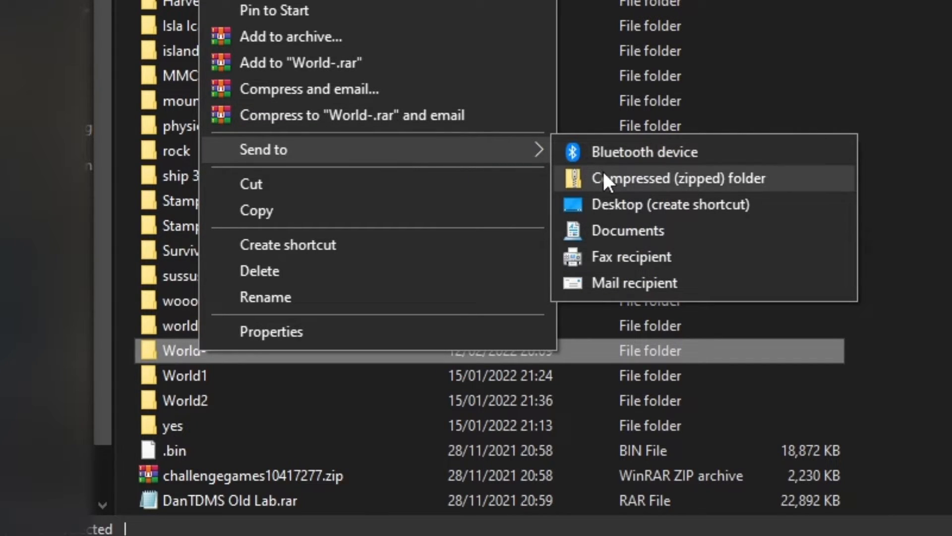
Step: Compress the World- folder into a zip archive
left_click(678, 178)
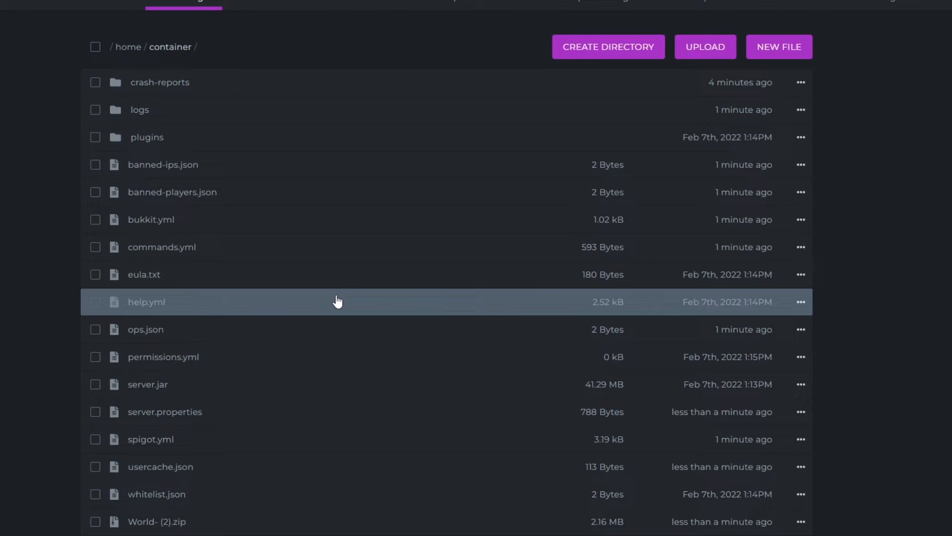
mouse_move(160, 530)
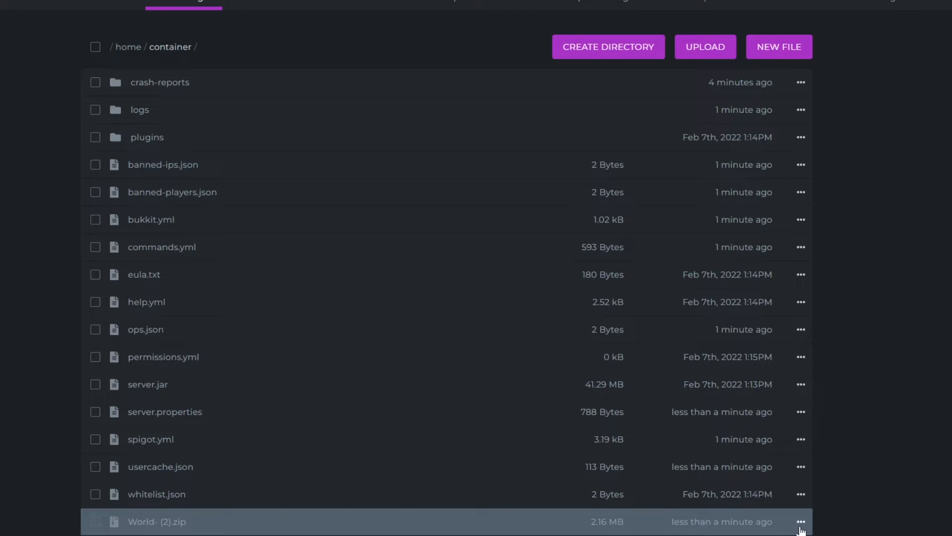
Step: Unarchive World- (2).zip on the server via its actions menu
left_click(801, 521)
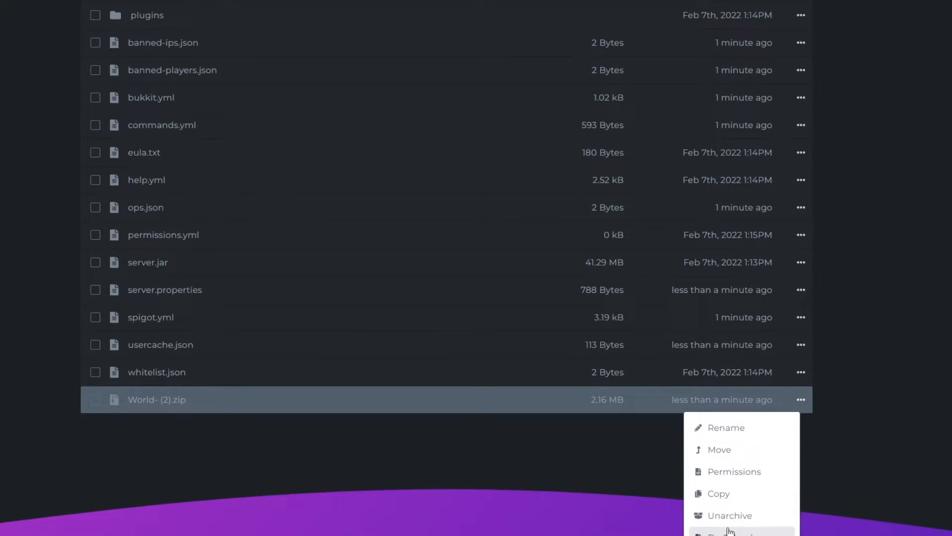
left_click(729, 516)
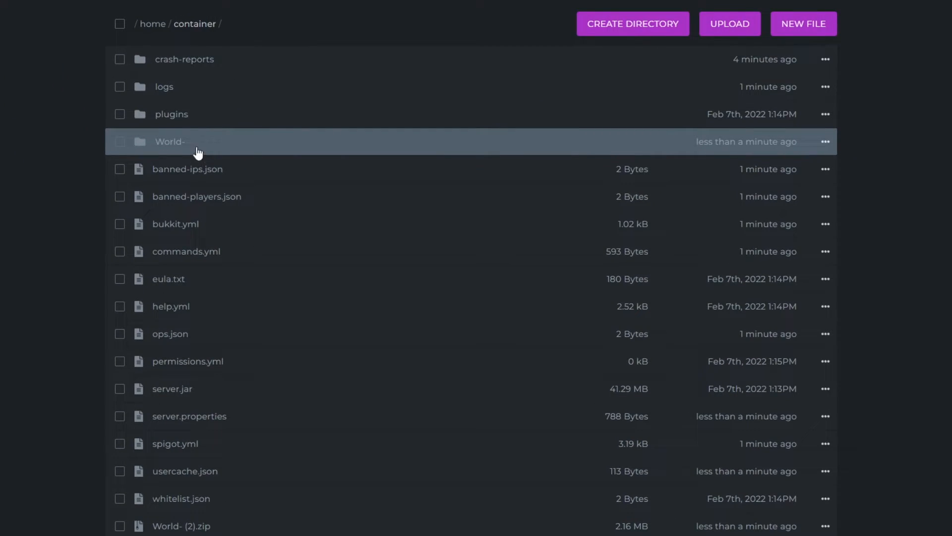
mouse_move(201, 208)
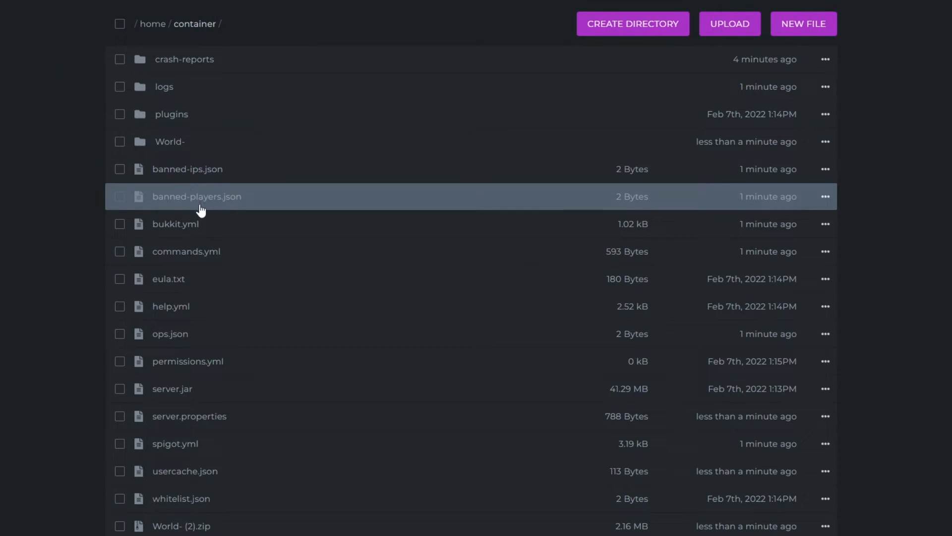
Step: Change level-name in server.properties from World to World-
left_click(189, 416)
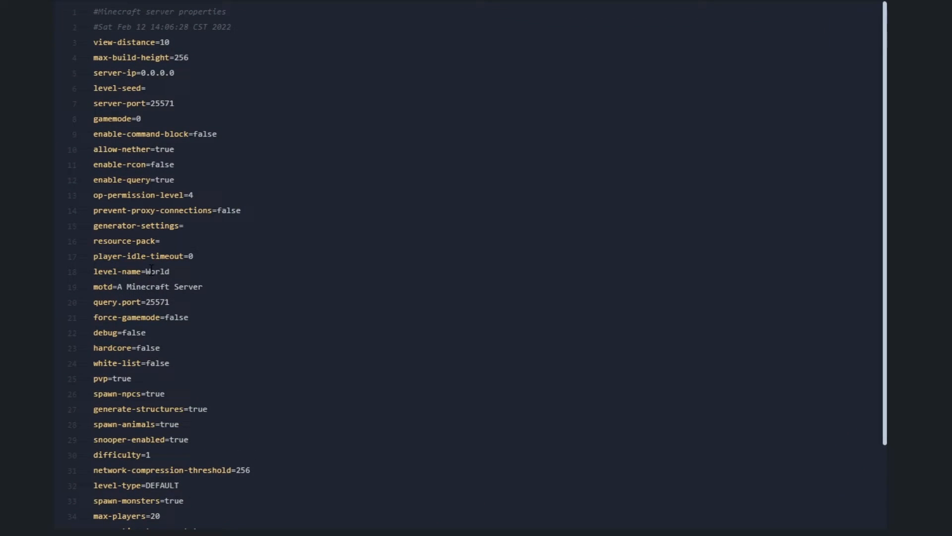
left_click(181, 272)
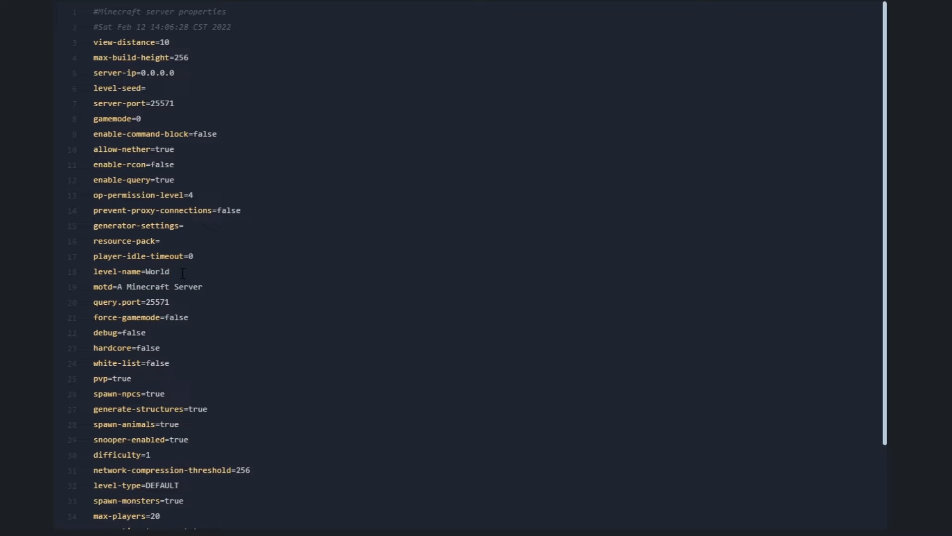
type("-")
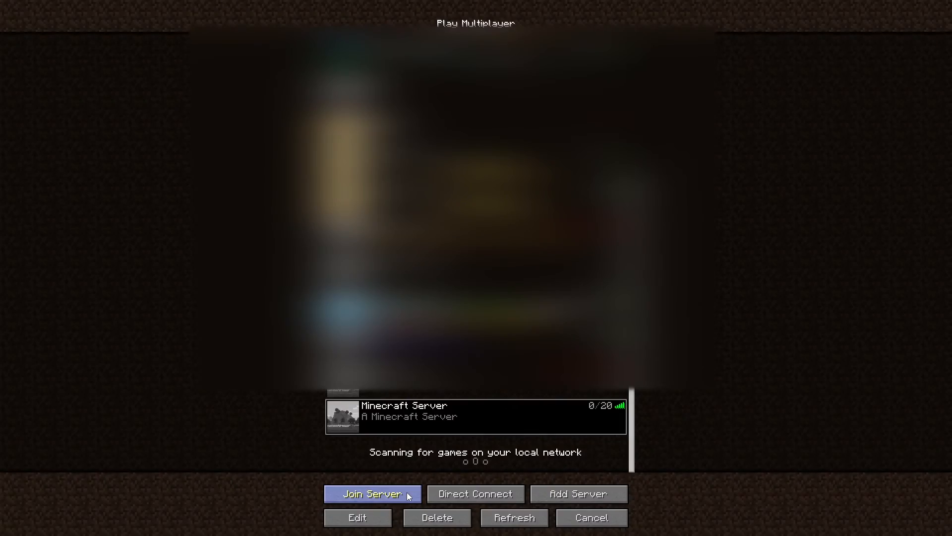
Step: Join Minecraft Server from the multiplayer list
left_click(376, 493)
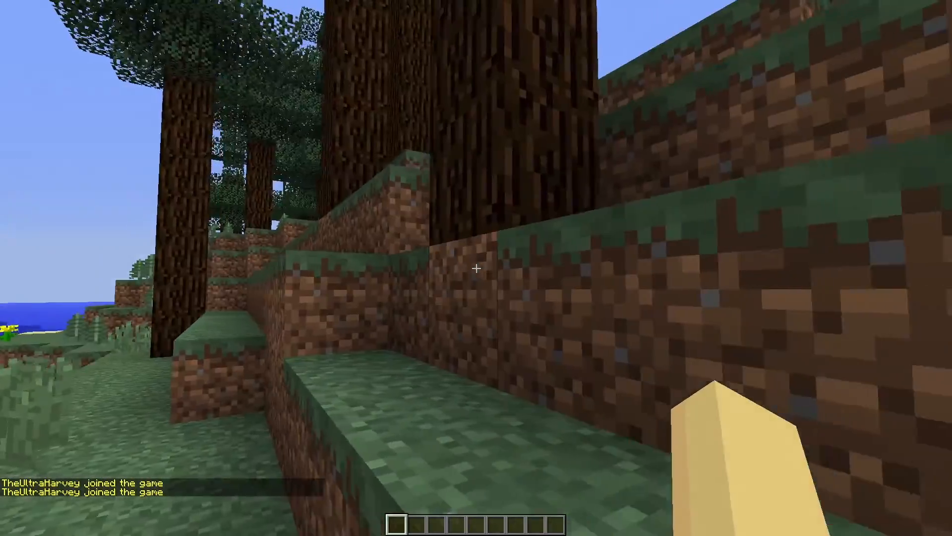
mouse_move(476, 269)
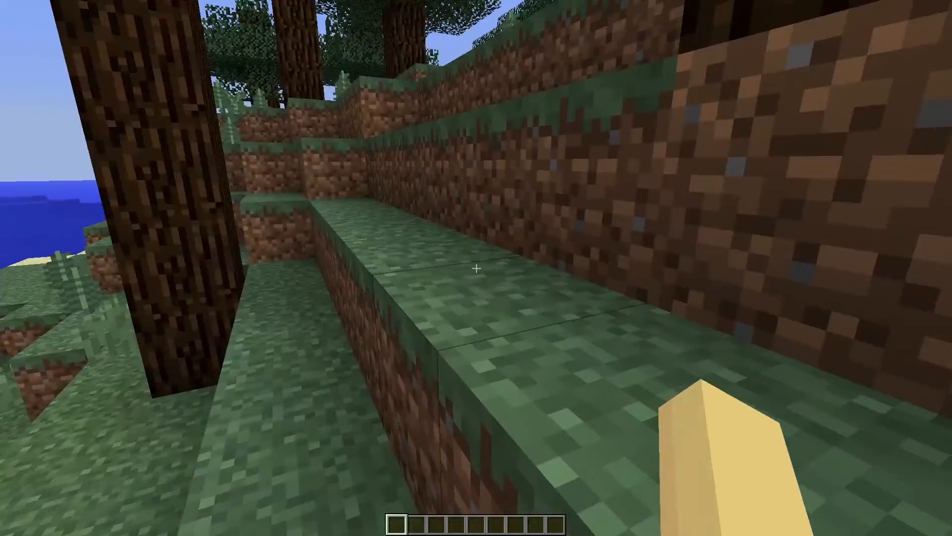
mouse_move(476, 268)
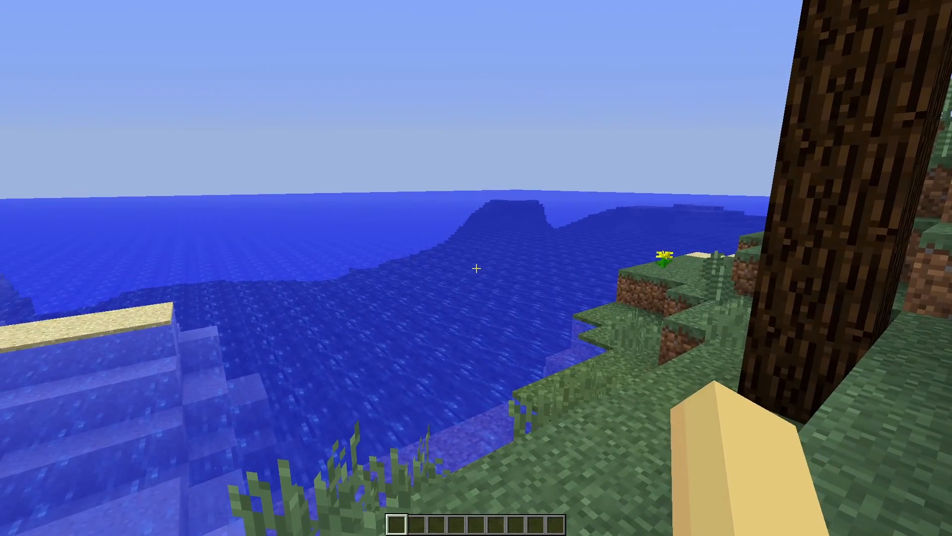